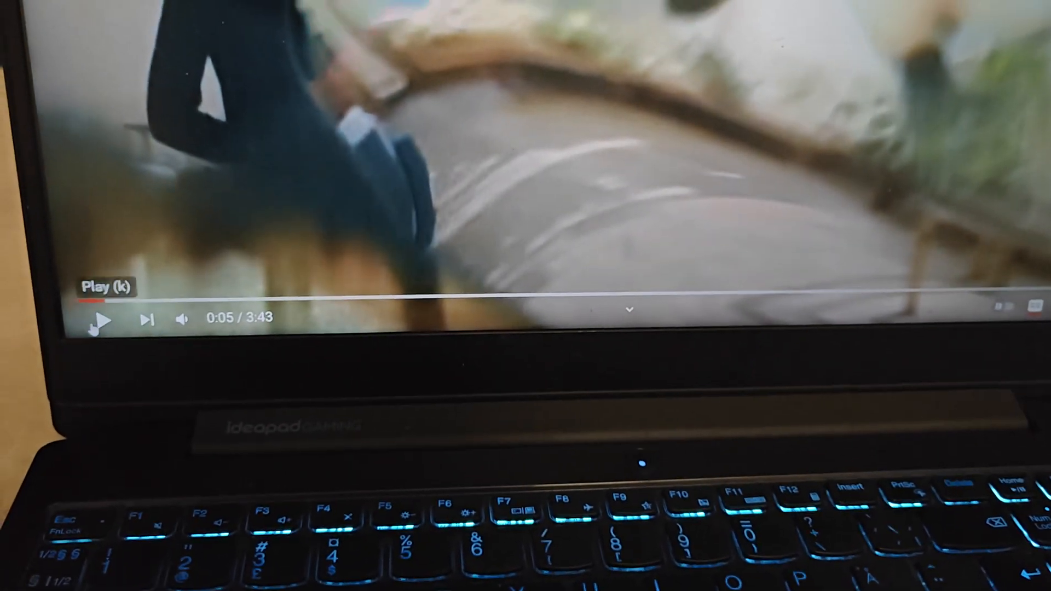
Step: Resume the paused YouTube song so it plays over Bluetooth
{"action": "left_click", "coordinate": [103, 321]}
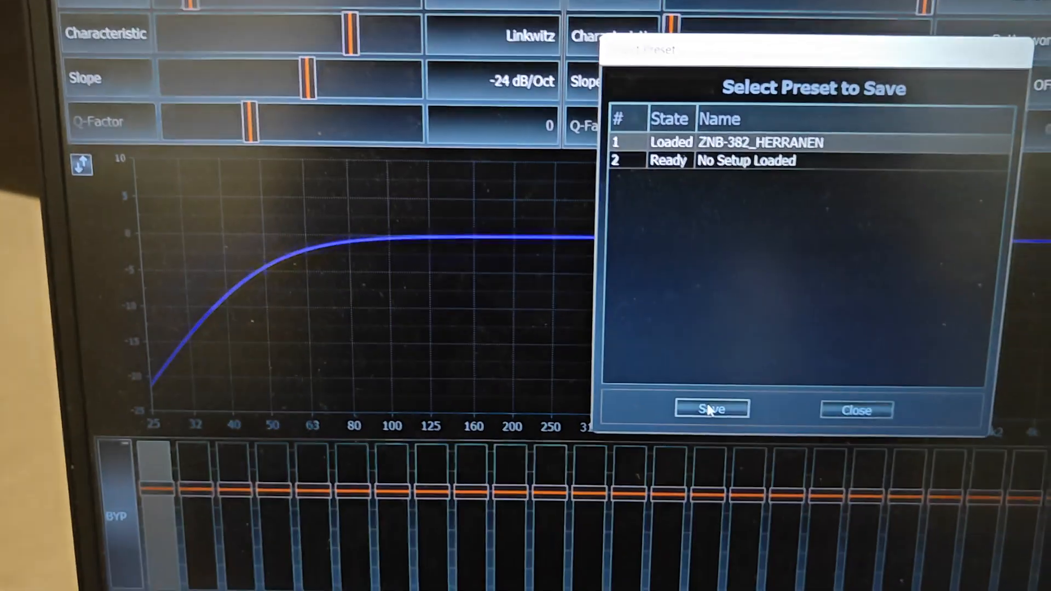
{"action": "left_click", "coordinate": [712, 409]}
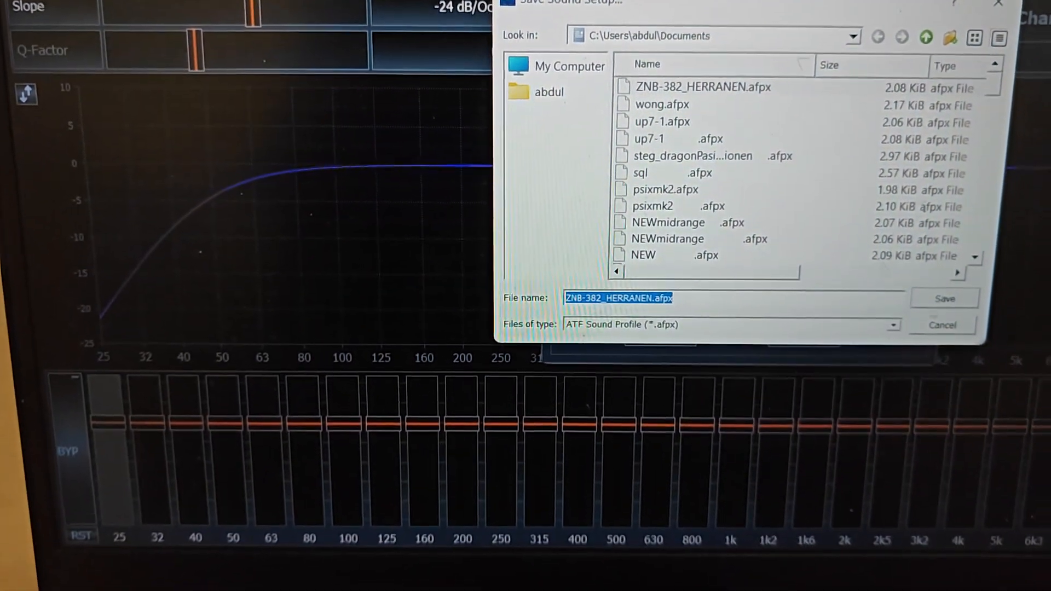
{"action": "left_click", "coordinate": [943, 298]}
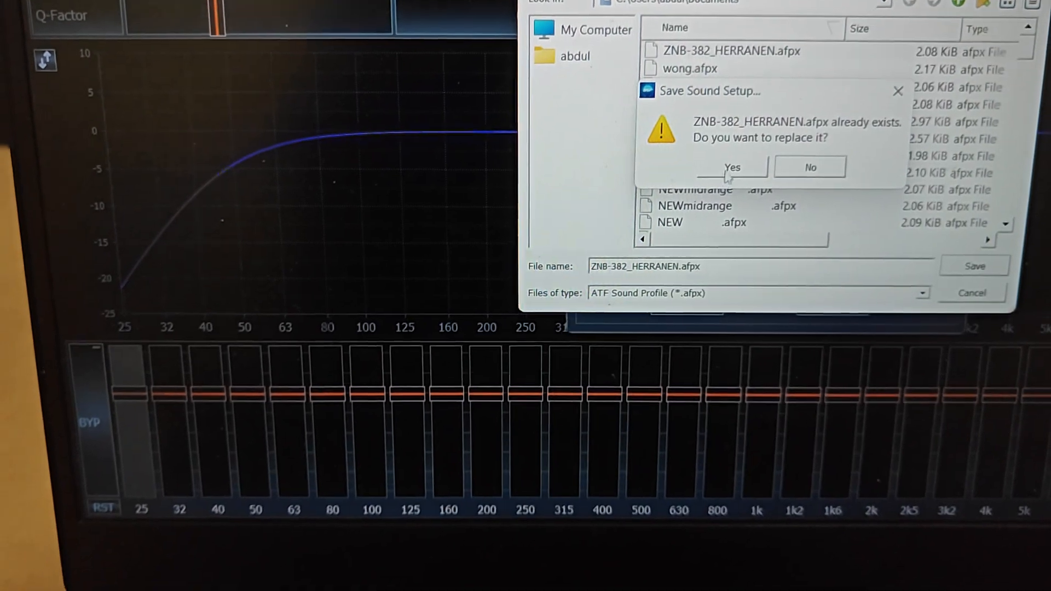
{"action": "left_click", "coordinate": [733, 167]}
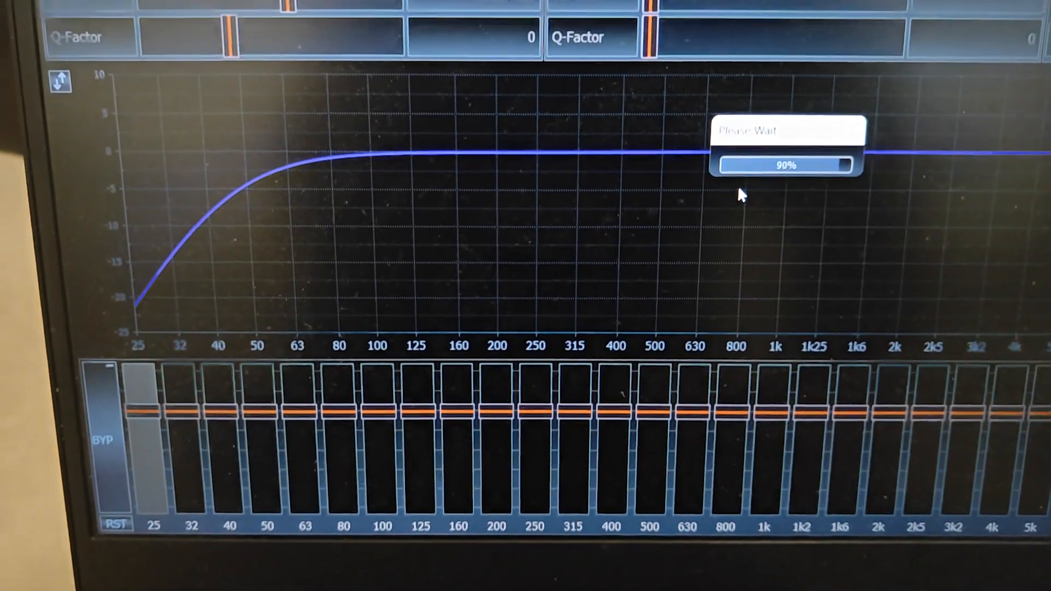